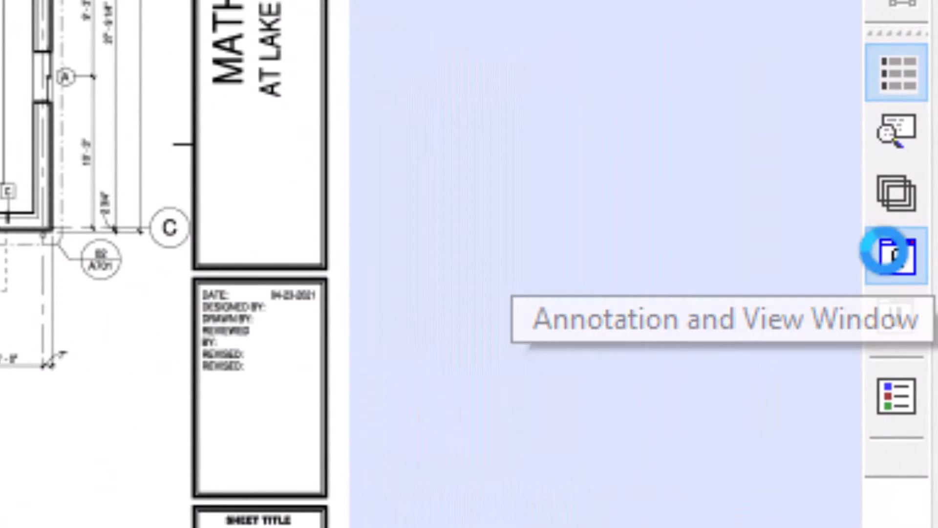
# - Open a second Annotation and View Window with Ctrl+2
pyautogui.press('ctrl+2')
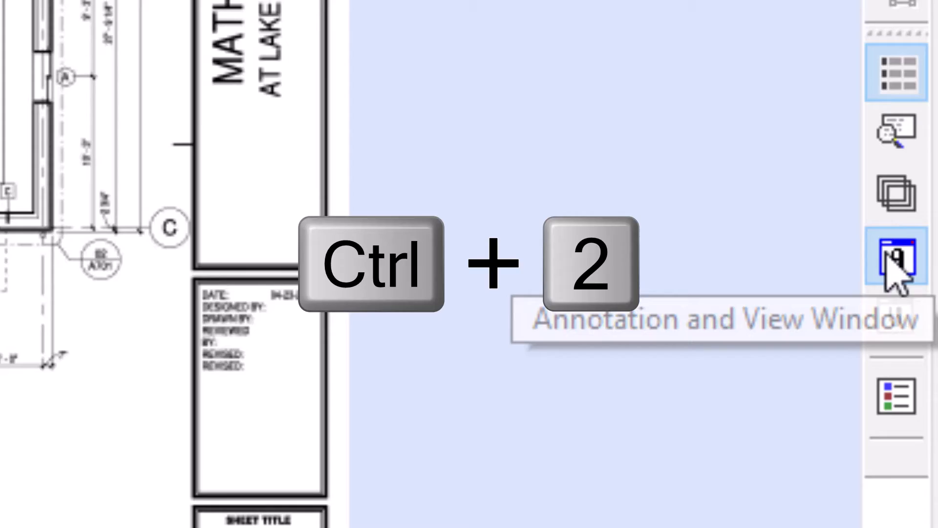
pyautogui.press('ctrl+2')
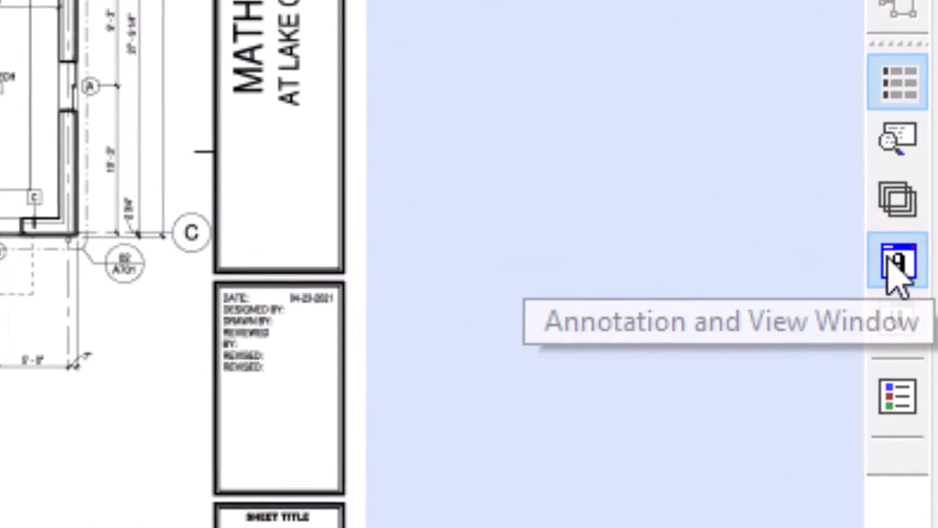
pyautogui.click(896, 263)
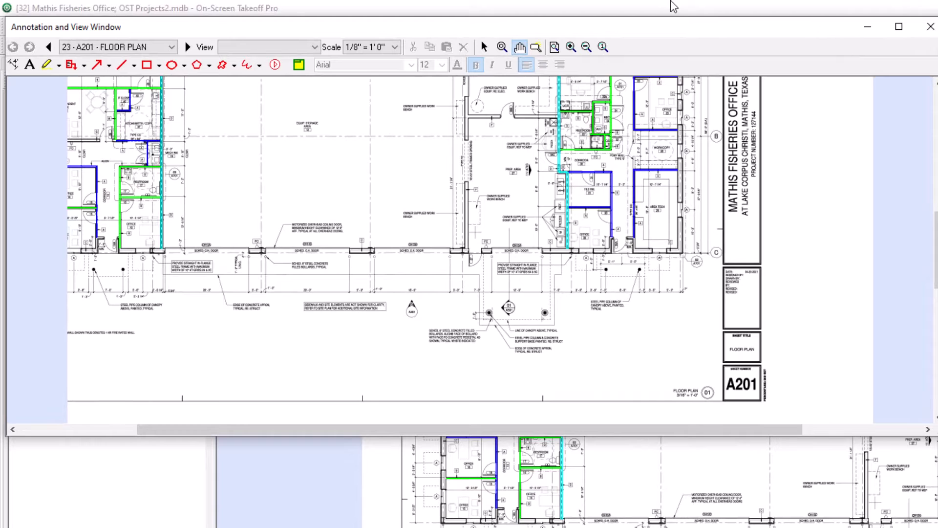
pyautogui.moveTo(200, 31)
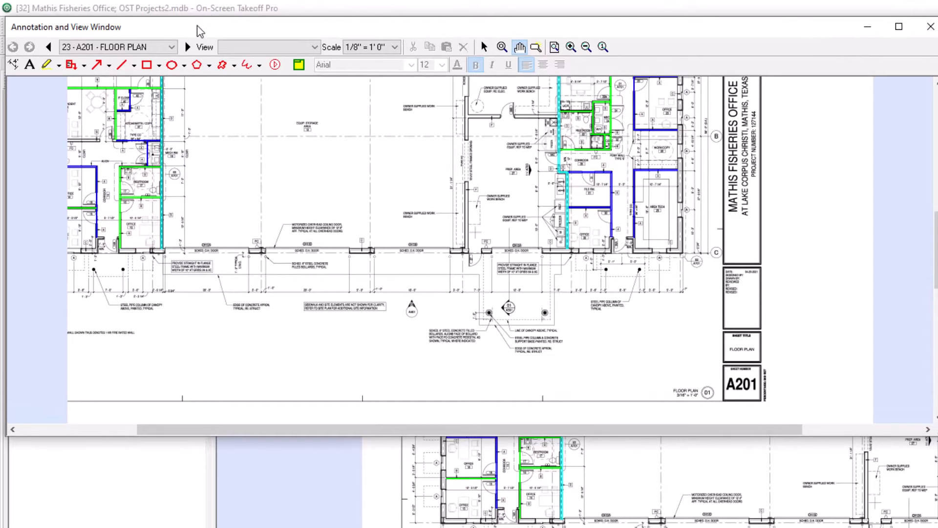
# - Browse the project sheet list in the view window, keeping the A201 floor plan shown
pyautogui.click(174, 46)
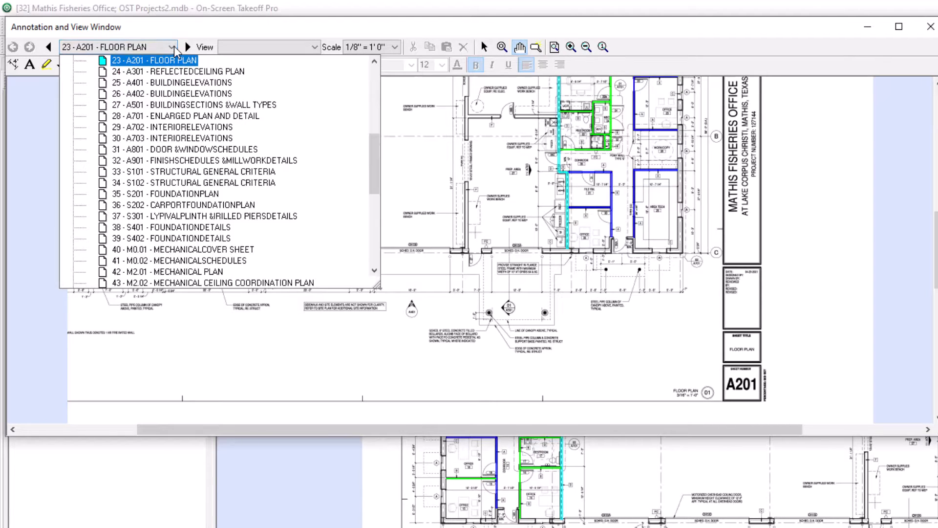
pyautogui.click(155, 59)
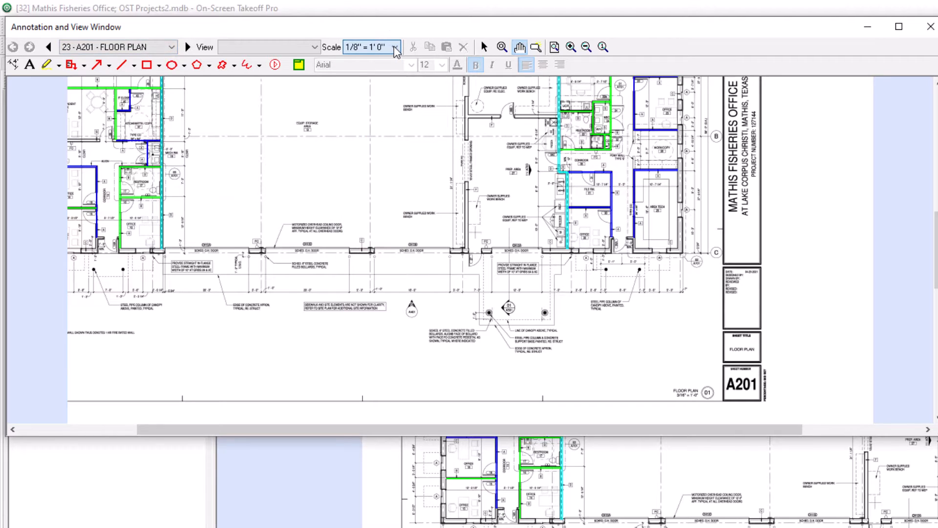
pyautogui.moveTo(374, 47)
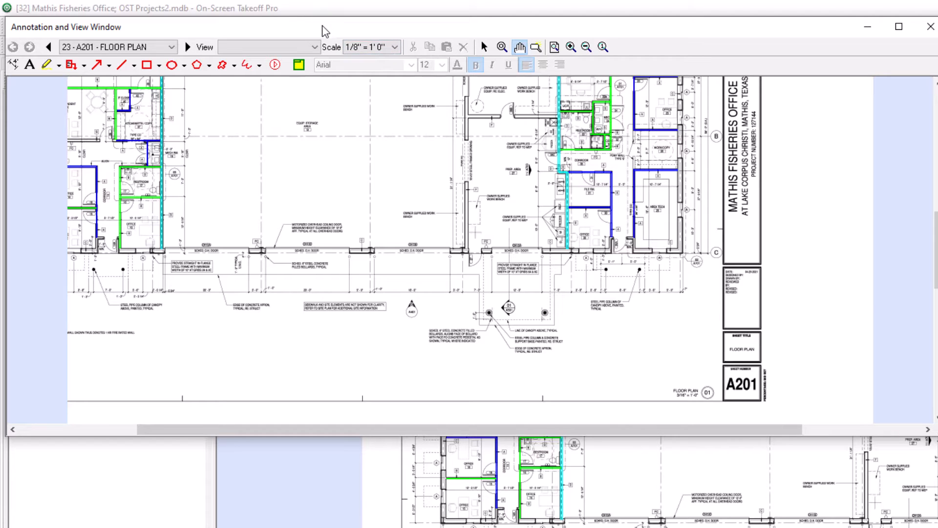
pyautogui.click(315, 47)
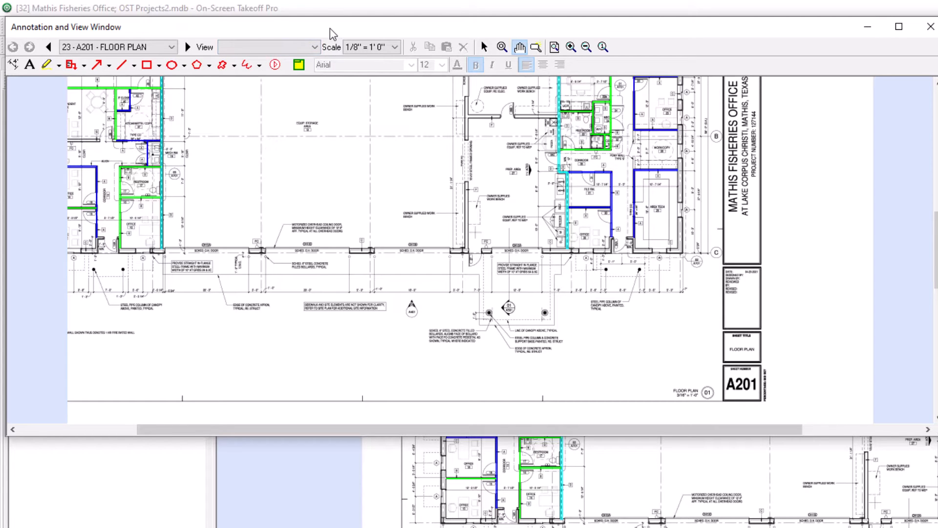
pyautogui.moveTo(214, 31)
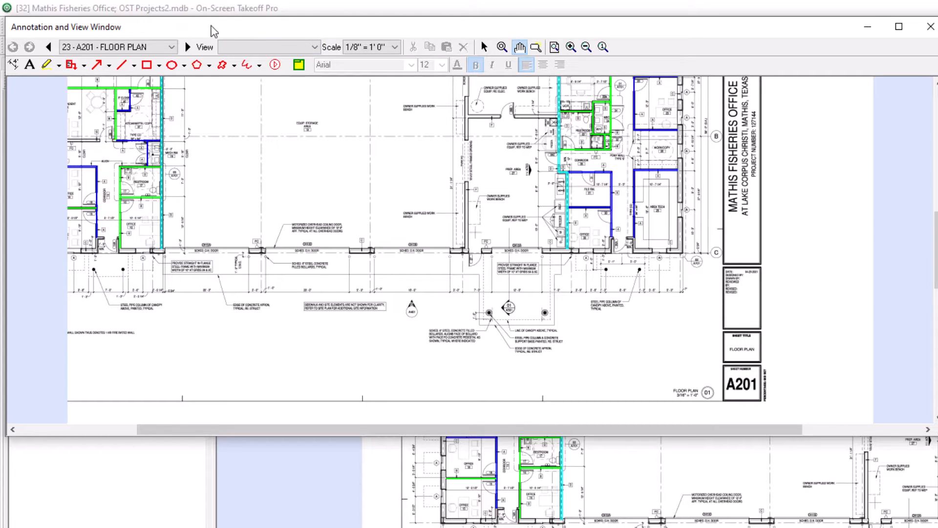
pyautogui.click(171, 47)
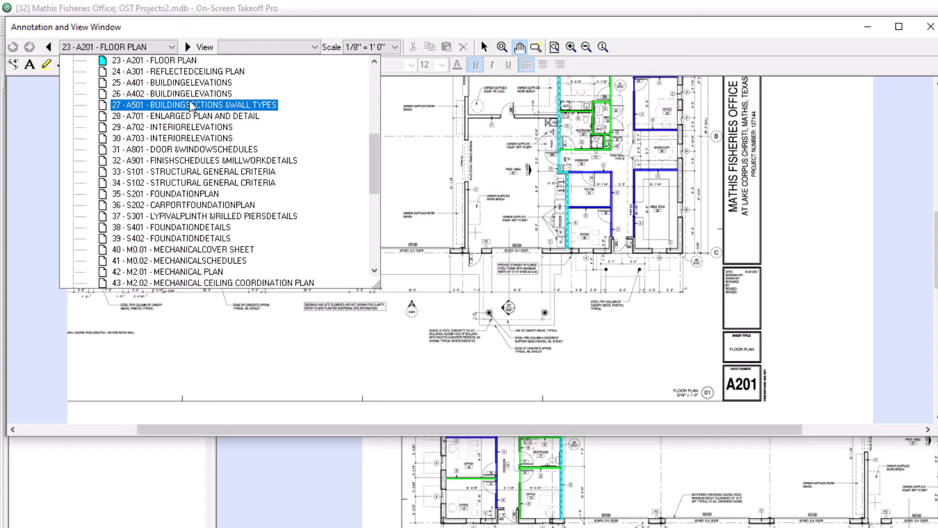
# - Switch to sheet 27 - A501 and draw named views 'A' and 'Building Sections'
pyautogui.click(397, 47)
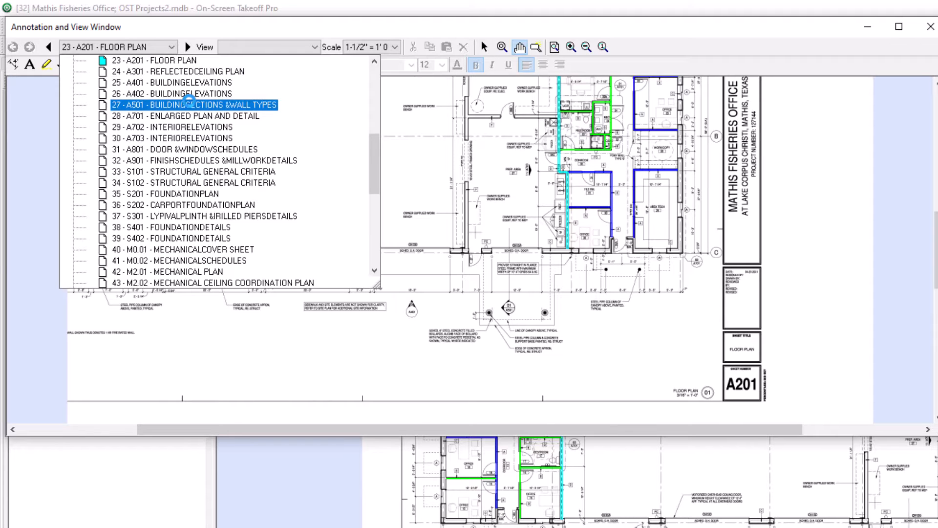
pyautogui.click(194, 105)
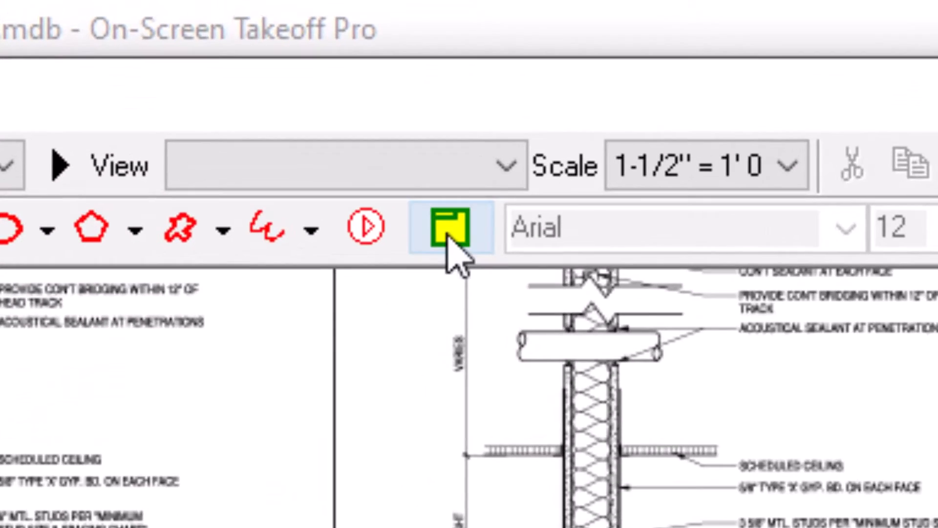
pyautogui.click(452, 228)
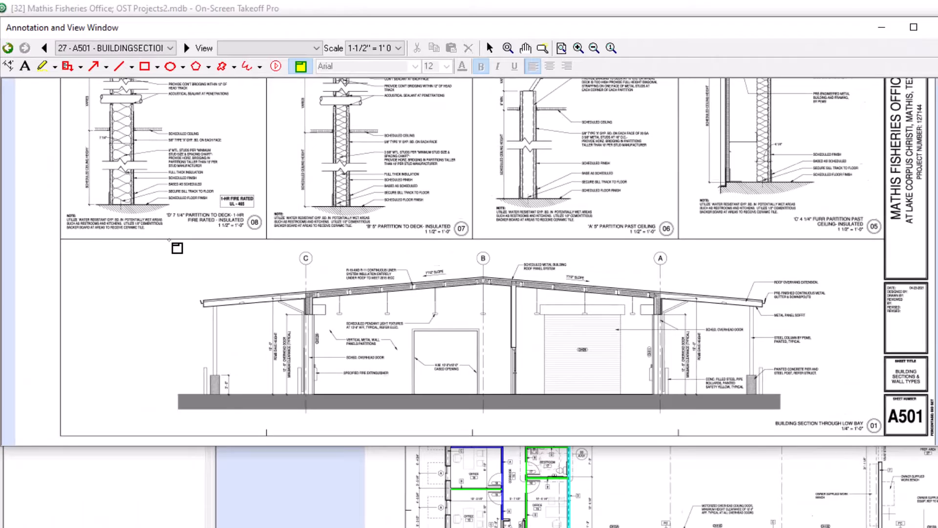
pyautogui.click(177, 247)
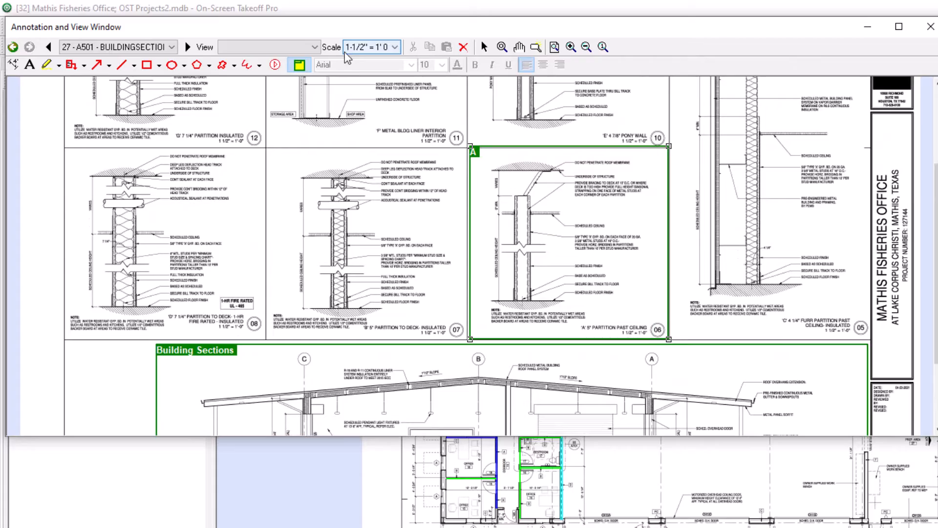
pyautogui.click(266, 47)
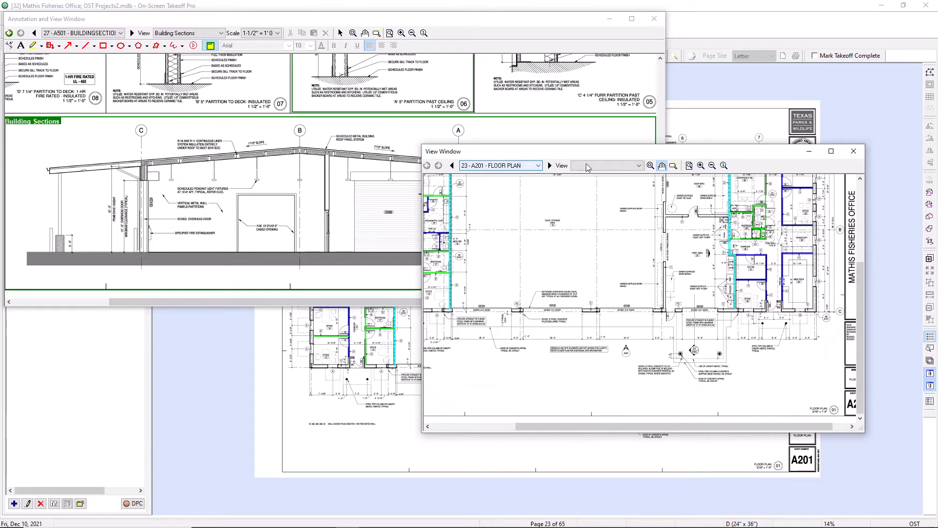
# - Place a hot link beside the A201 section callout, linked to the Building Sections named view
pyautogui.click(854, 151)
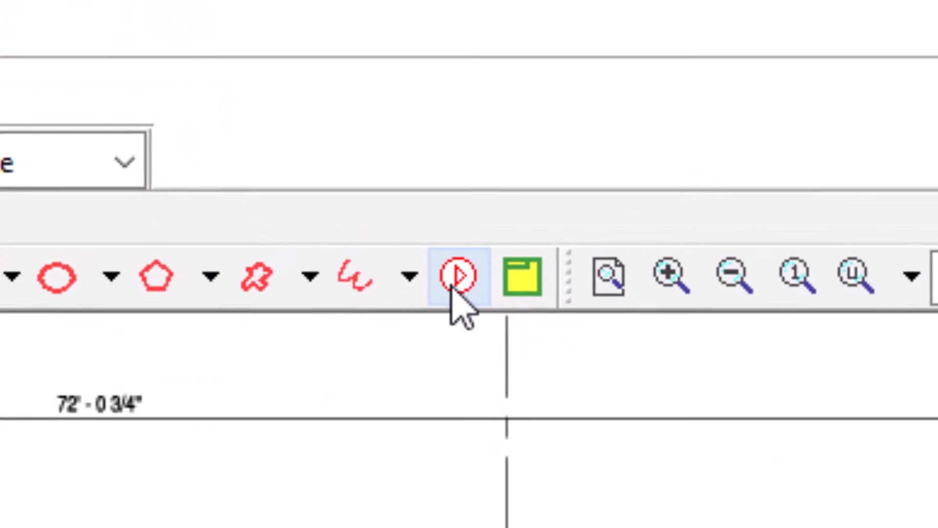
pyautogui.click(456, 277)
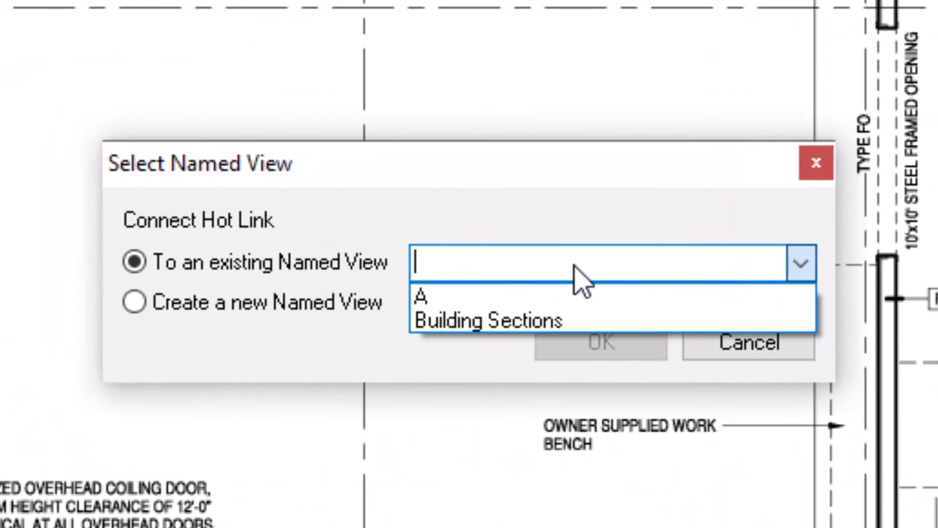
pyautogui.click(487, 320)
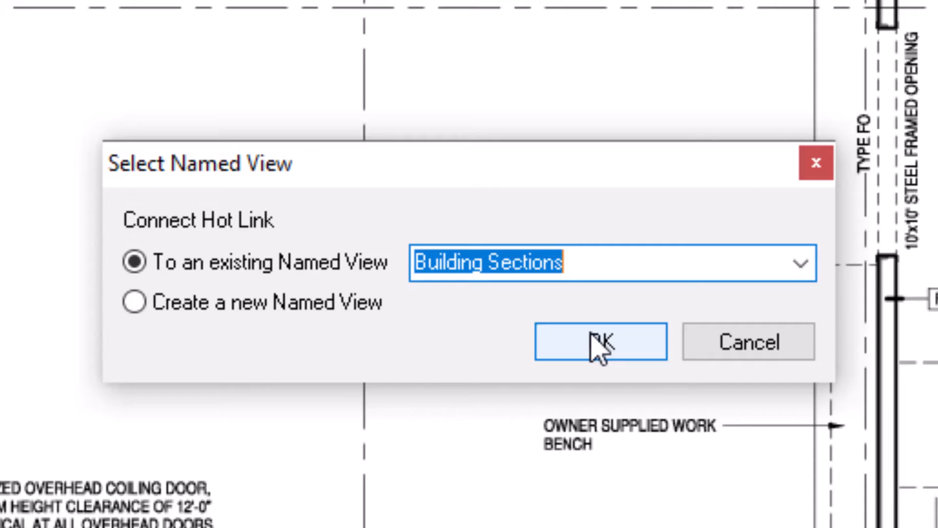
pyautogui.click(599, 342)
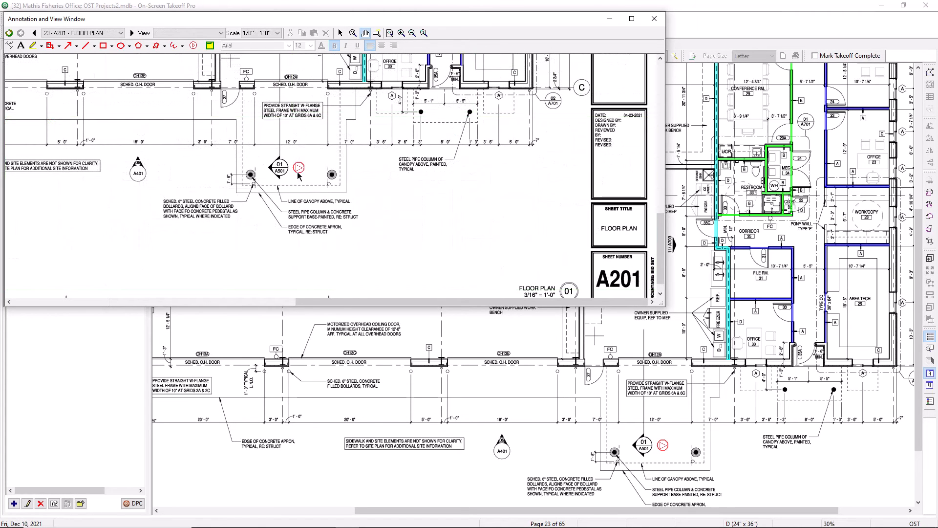
# - Follow the red hotlink on the A201 floor plan to its named view
pyautogui.click(278, 33)
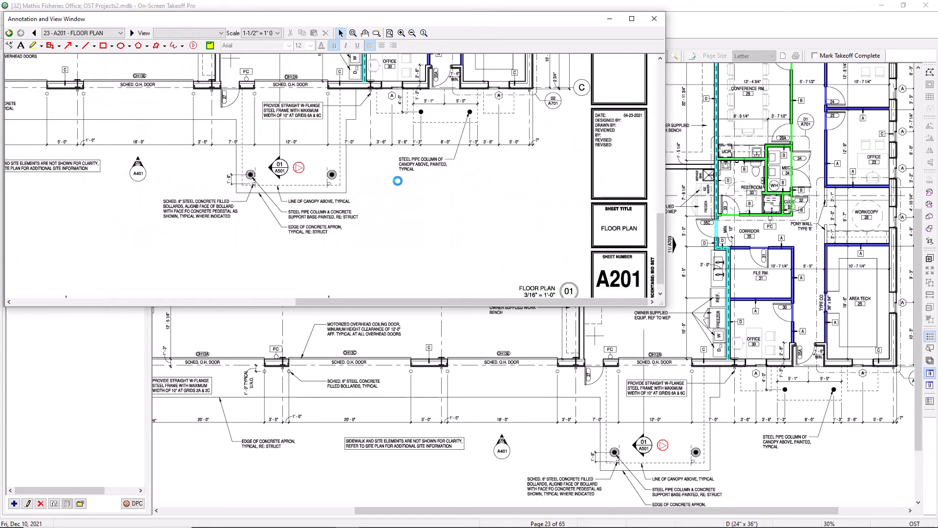